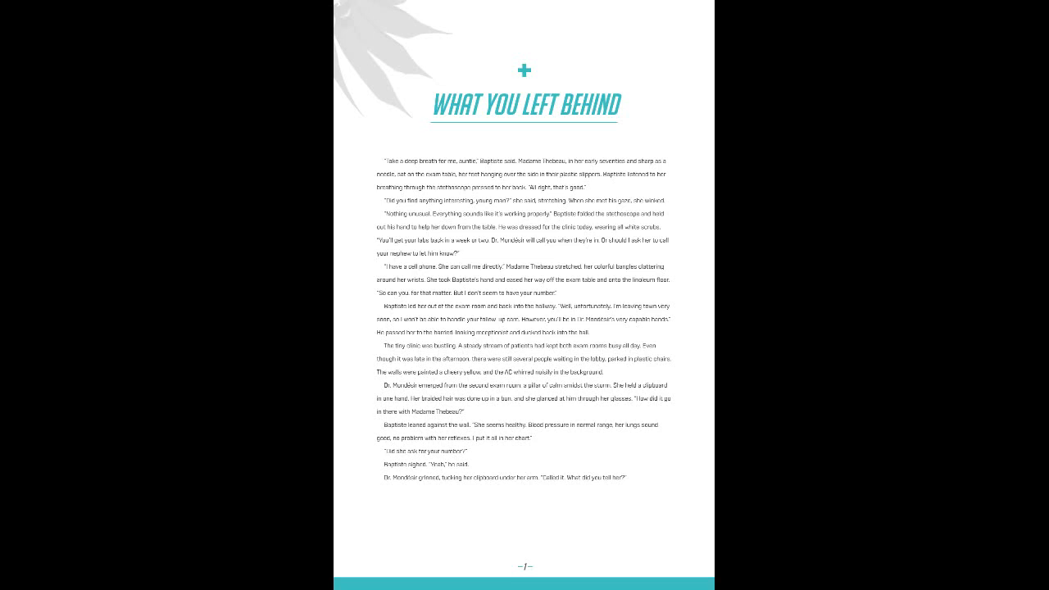
scroll(down, 3)
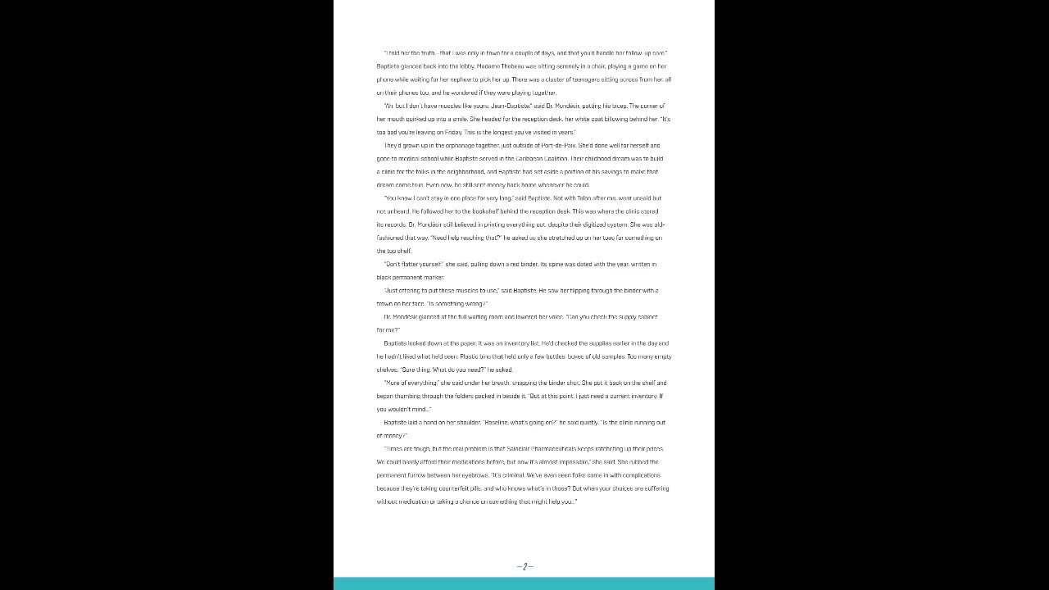
scroll(down, 3)
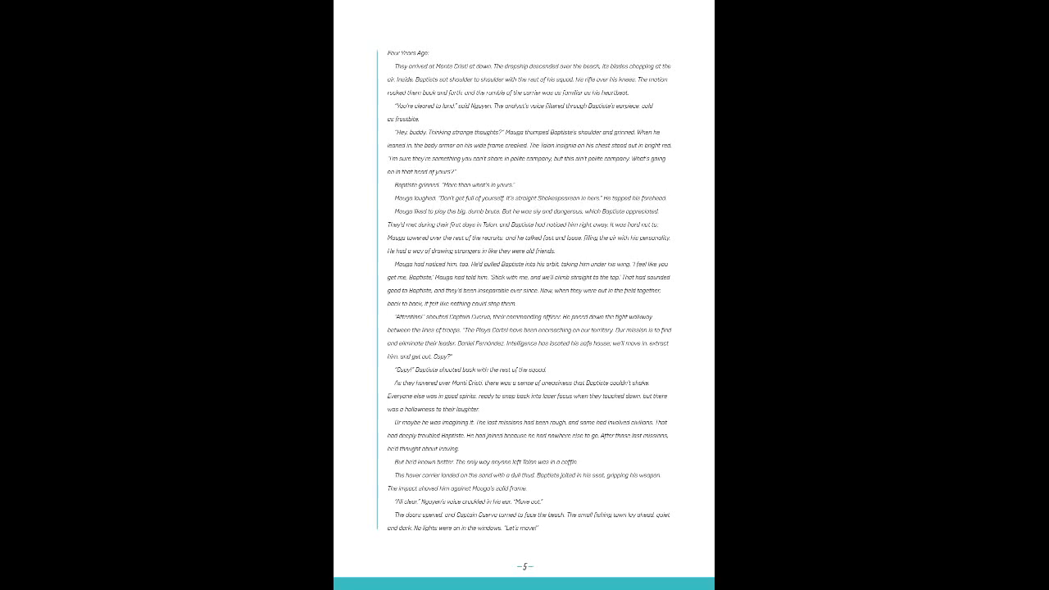
scroll(down, 3)
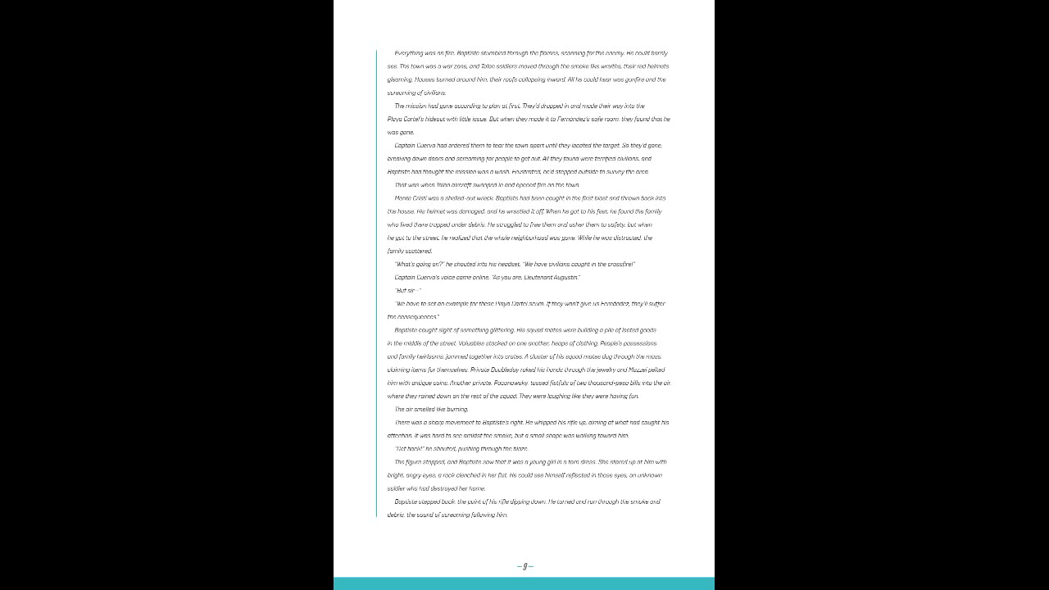
scroll(down, 3)
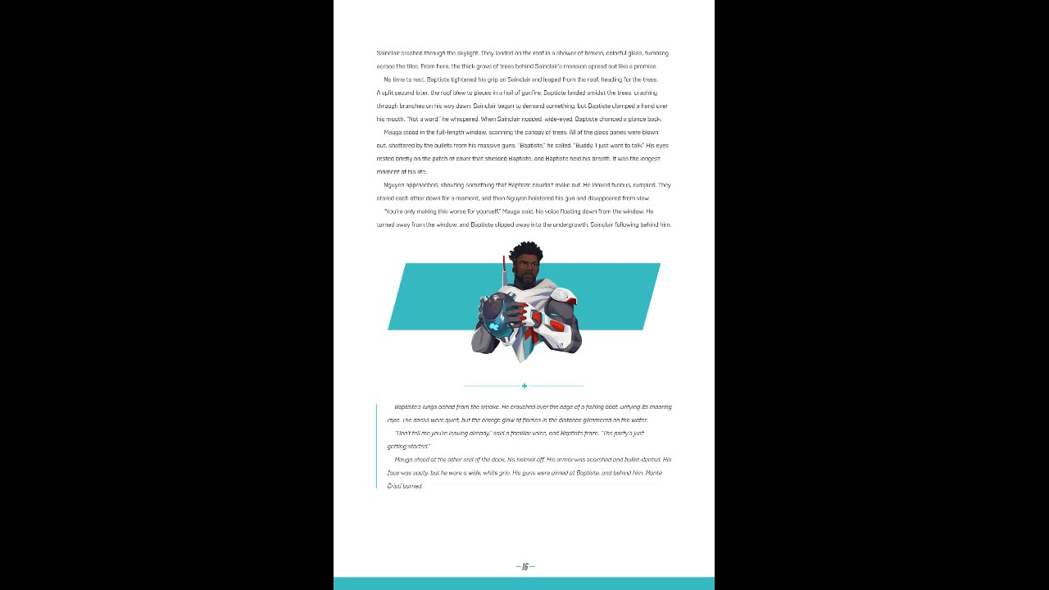
scroll(down, 3)
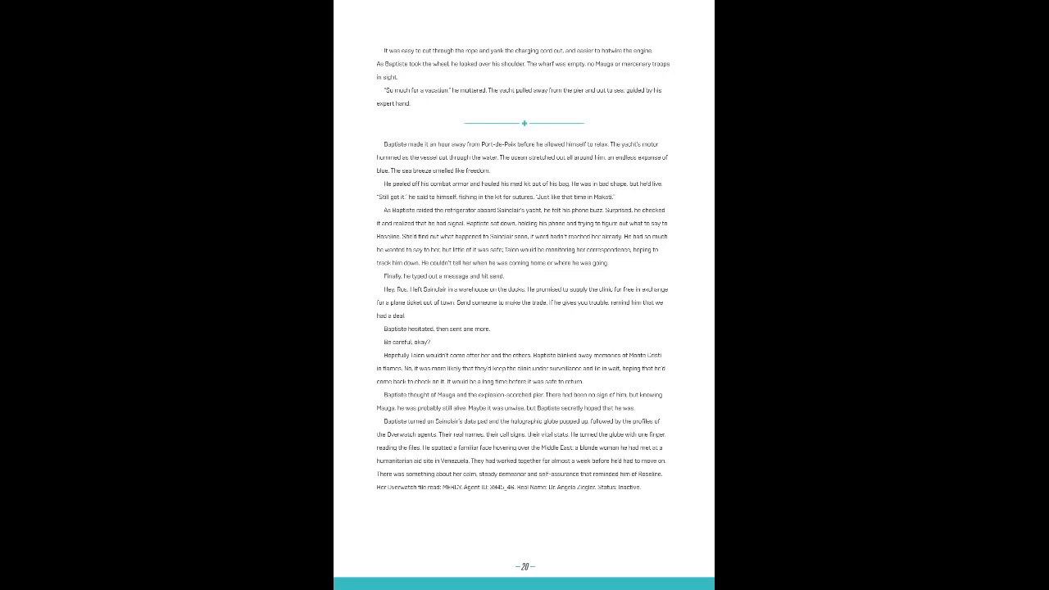
scroll(down, 3)
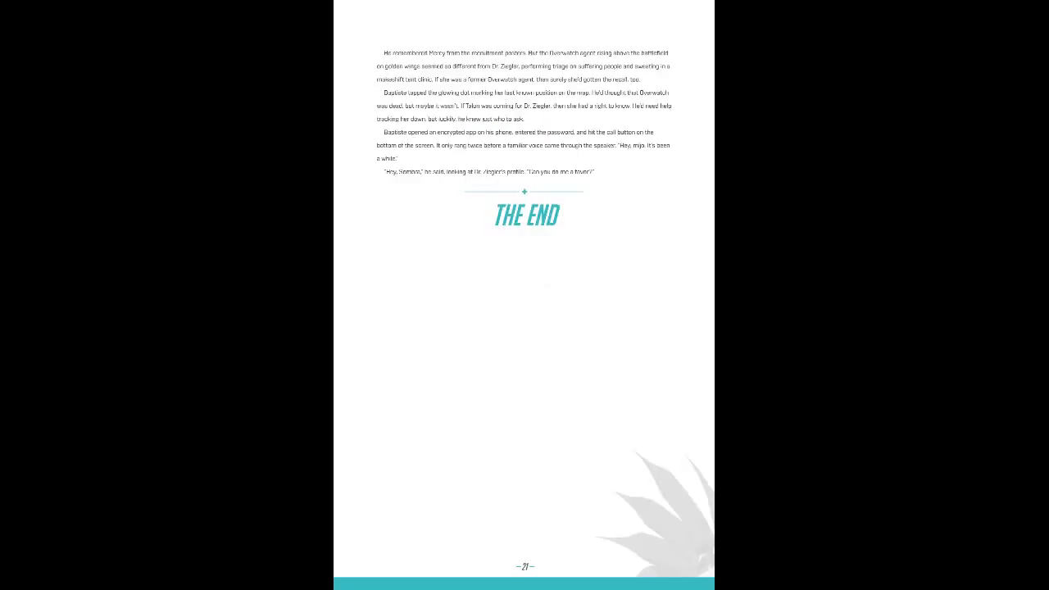